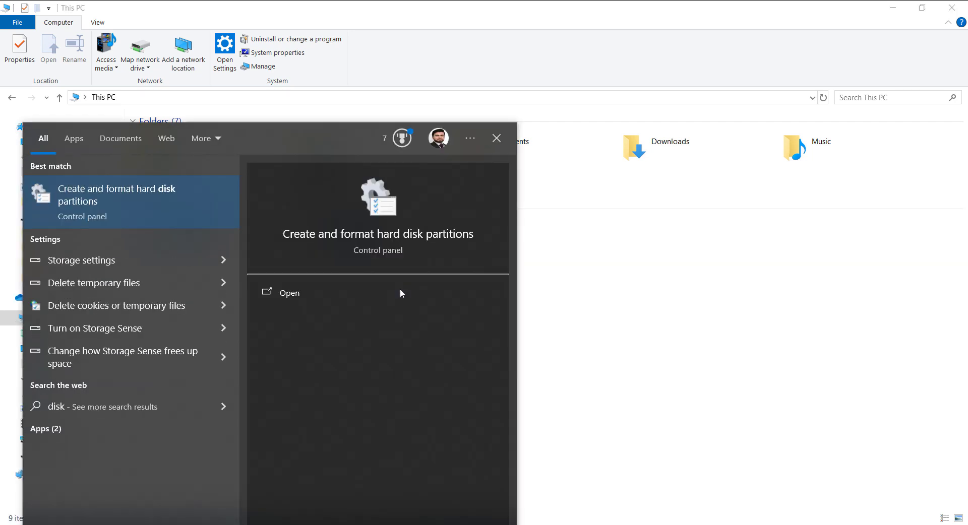
Step: Open Disk Management from the 'Create and format hard disk partitions' search result
click(289, 292)
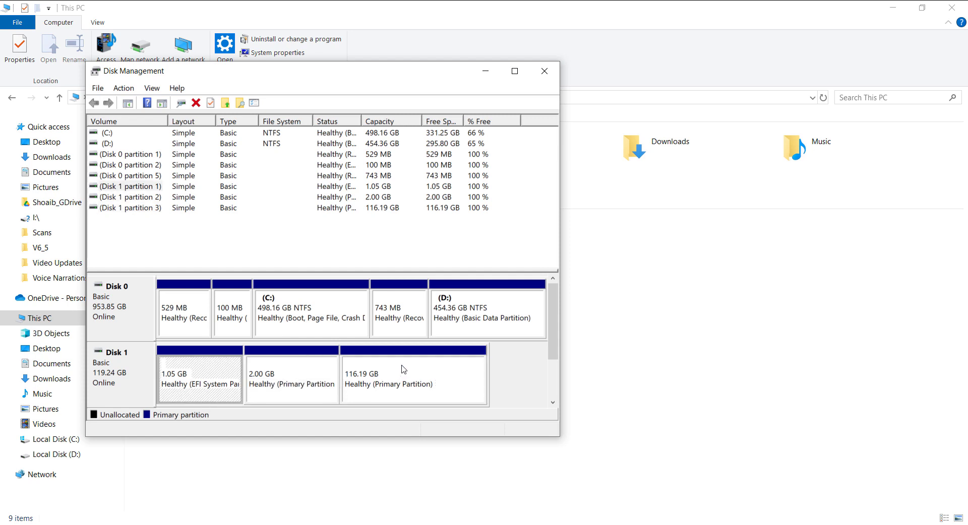
click(412, 379)
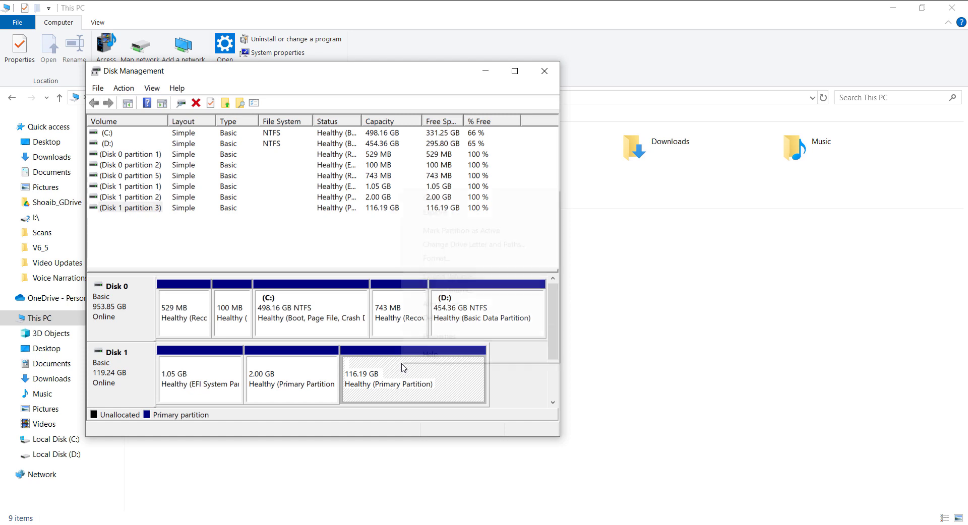
right_click(413, 380)
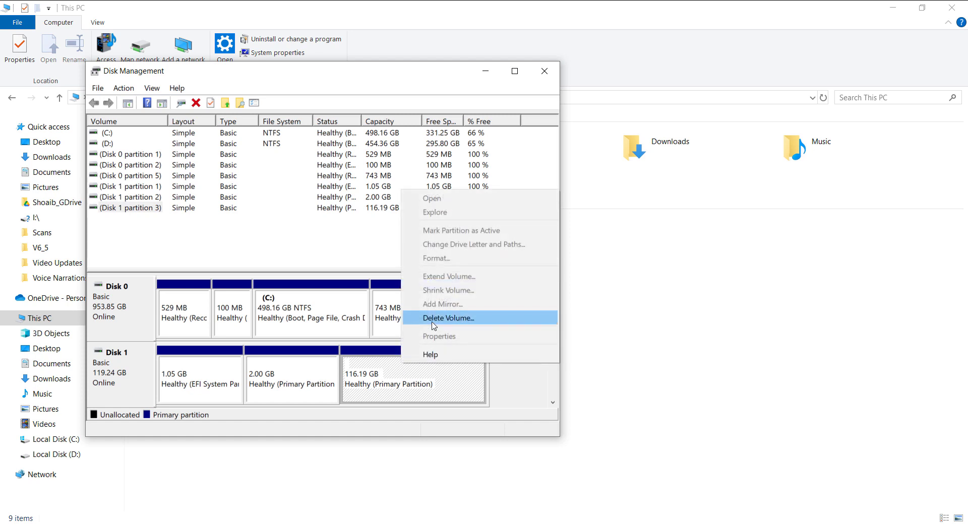
right_click(291, 380)
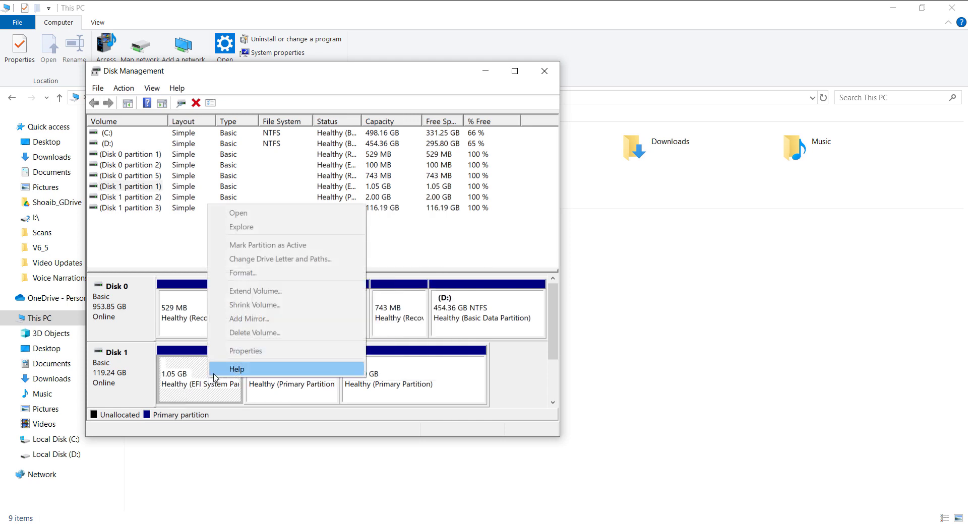
mouse_move(267, 368)
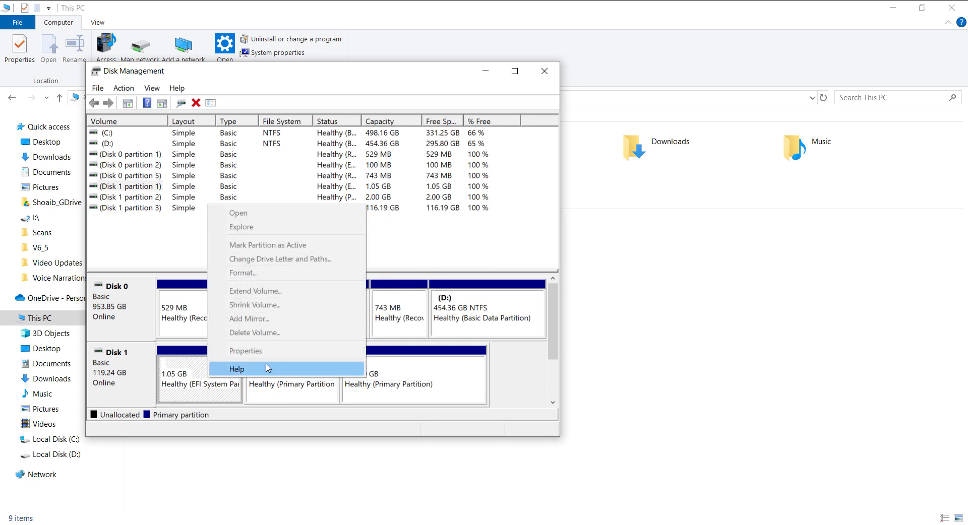
mouse_move(230, 391)
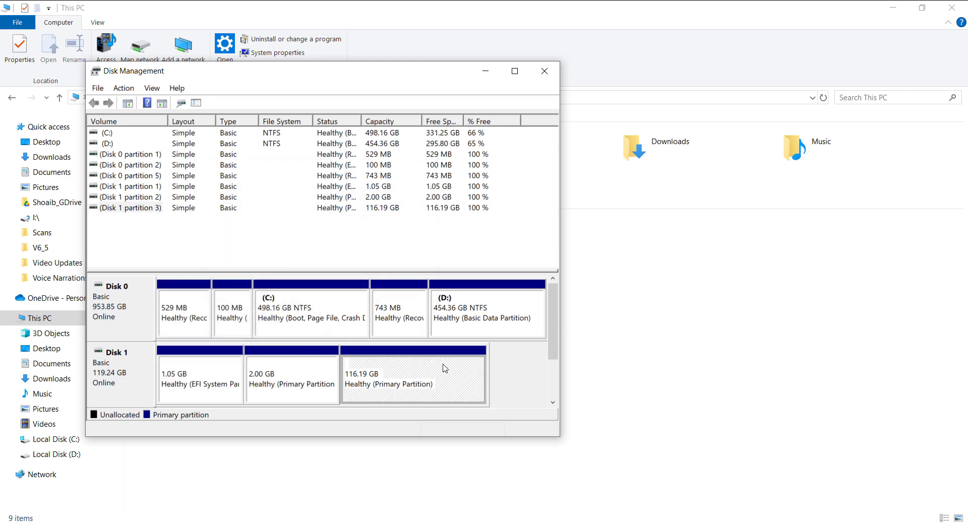
mouse_move(454, 373)
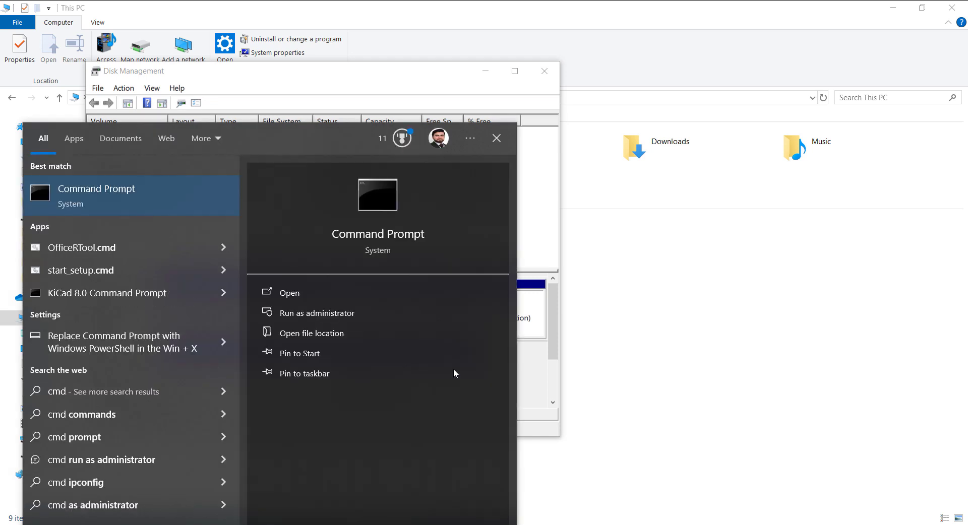
mouse_move(364, 313)
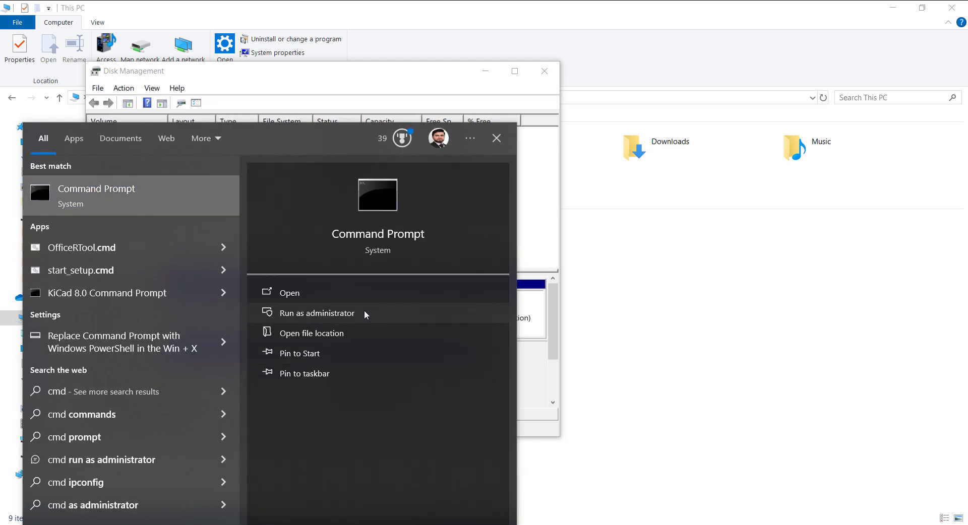
Step: Run Command Prompt as administrator from the 'cmd' search results
click(316, 313)
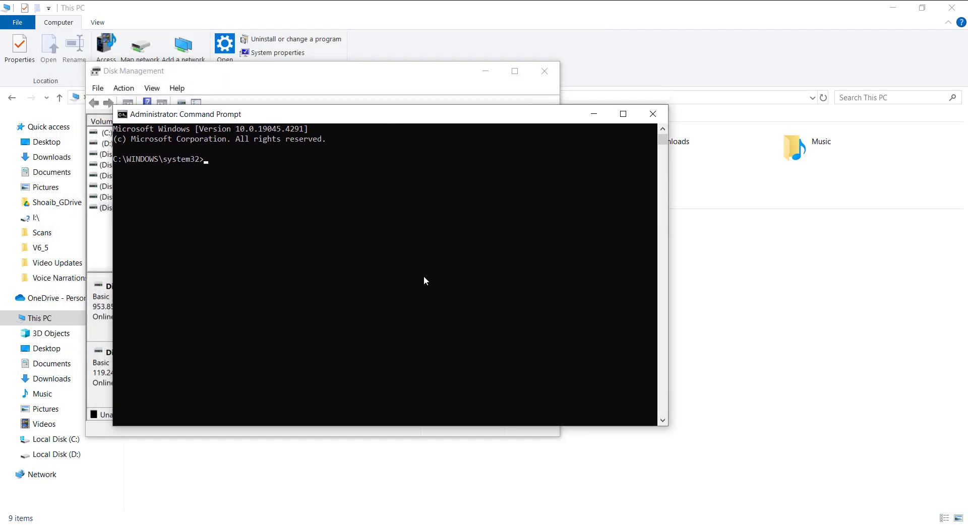
Step: Start DiskPart and list disks, showing Disk 0 (953 GB) and Disk 1 (119 GB)
text(dis)
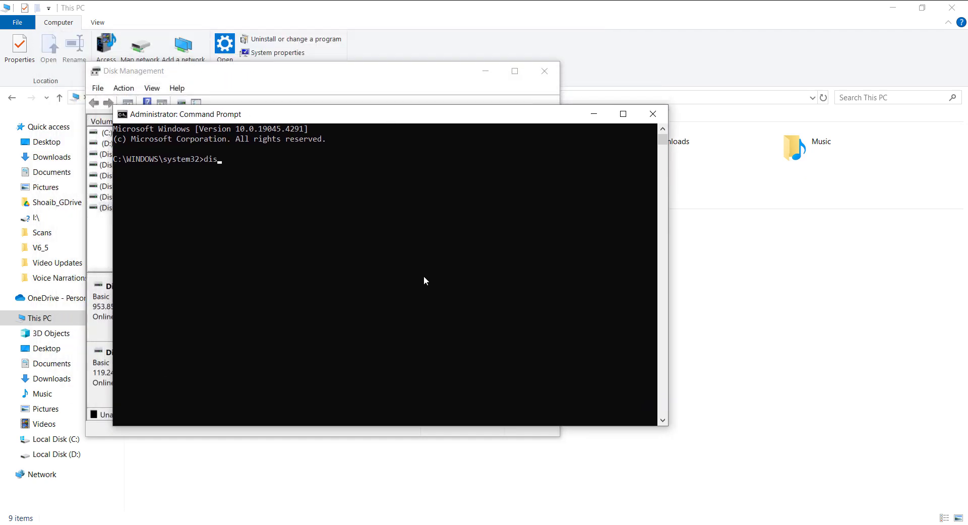
text(kpart)
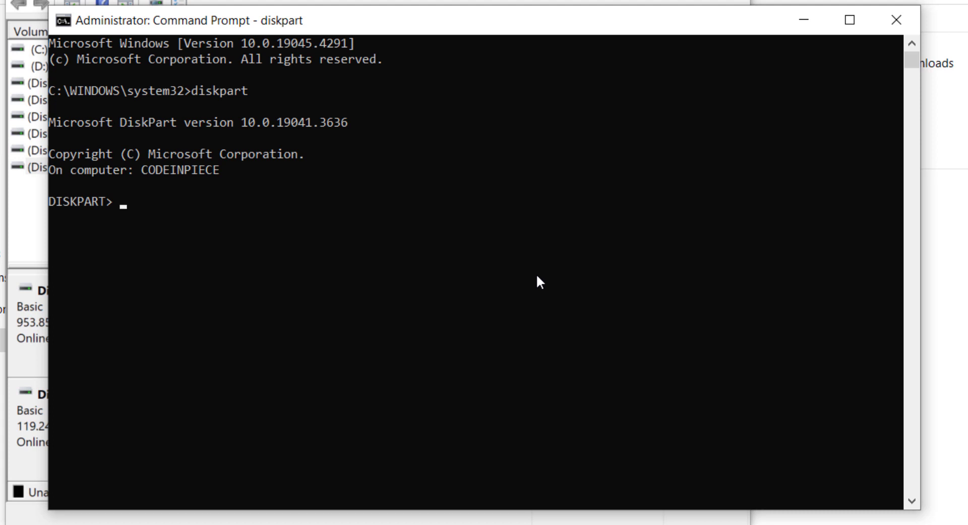
text(list disk)
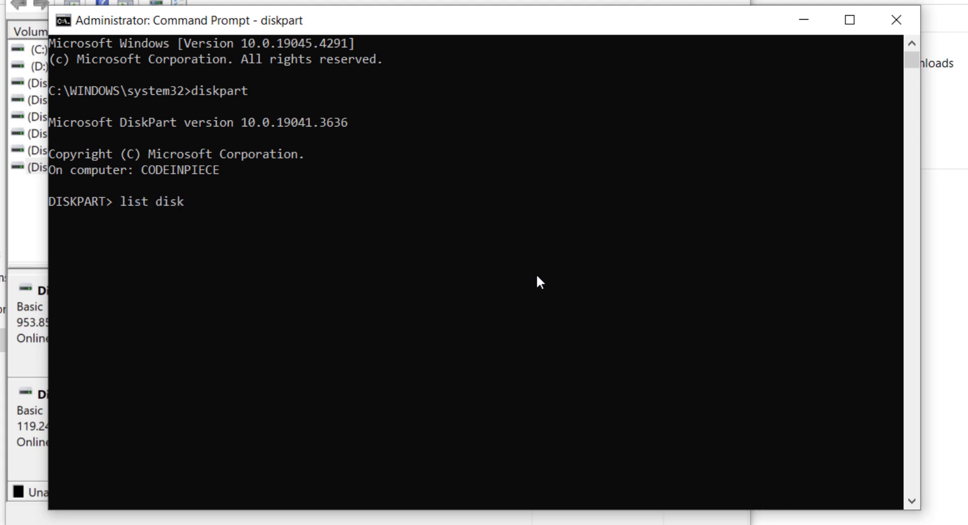
key(Return)
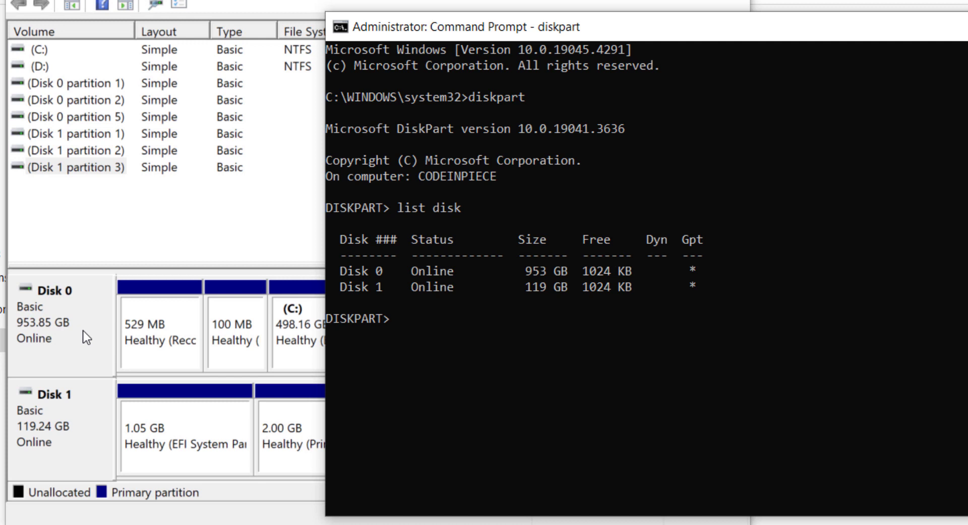
mouse_move(90, 453)
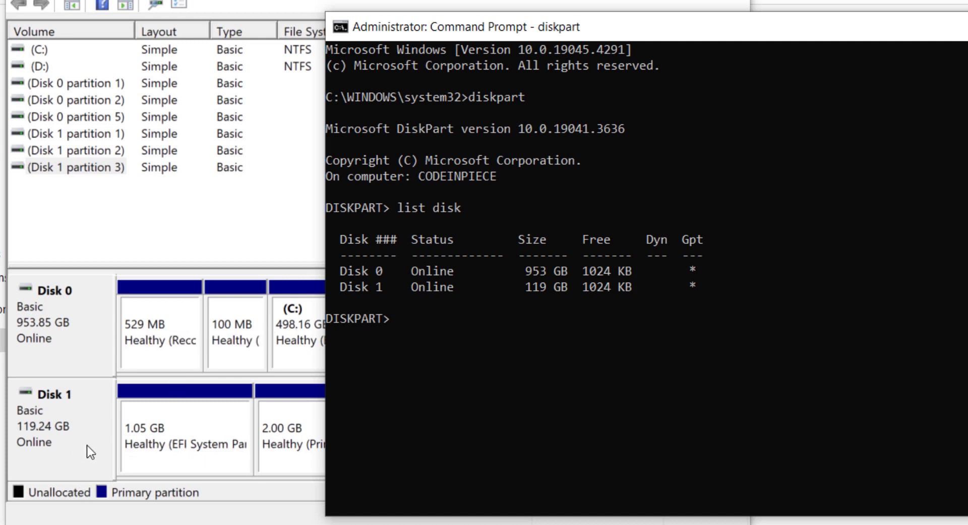
mouse_move(411, 343)
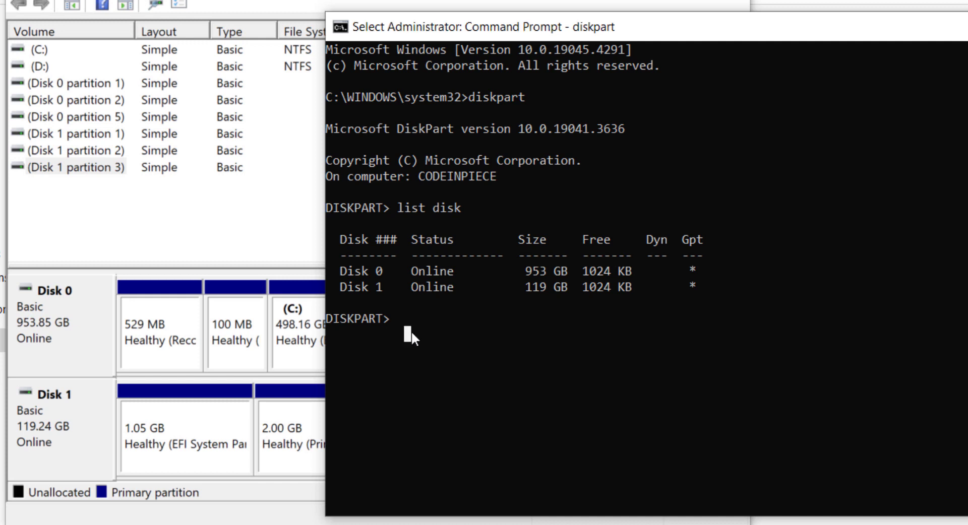
Step: Select Disk 1 and list its partitions: System 1075 MB, Unknown 2048 MB and 116 GB
text(s)
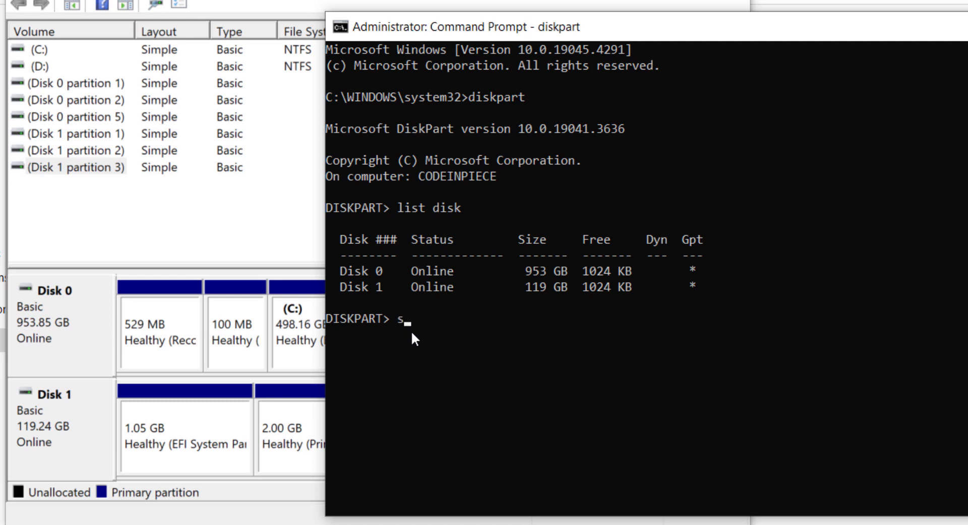
text(elect disk 1)
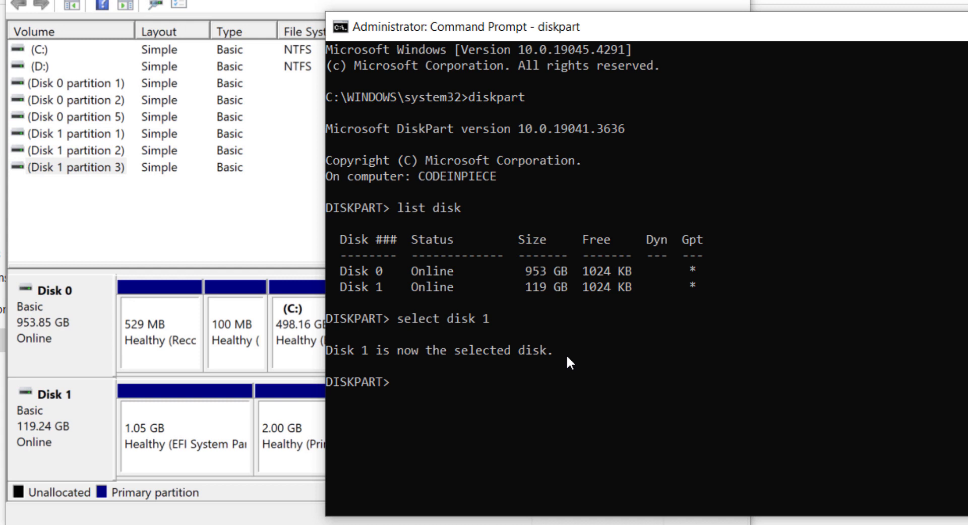
mouse_move(568, 392)
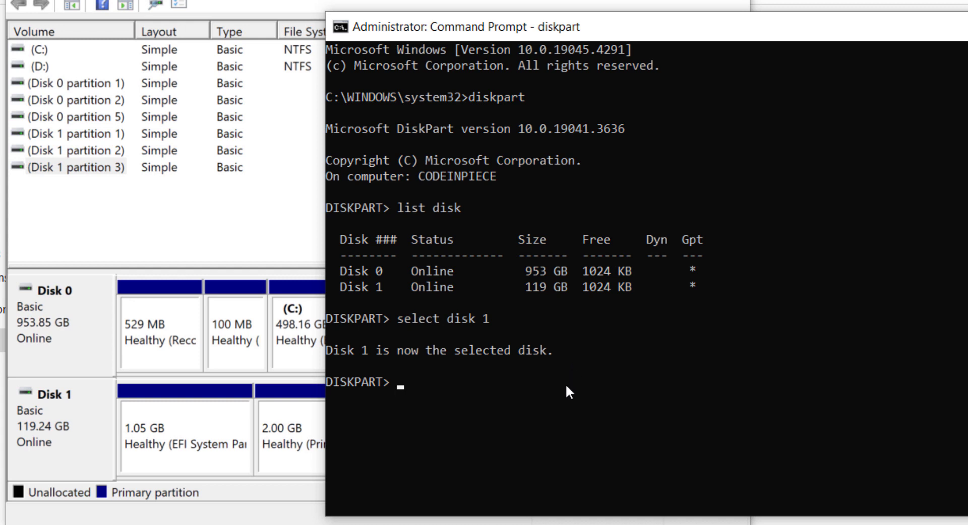
text(lis)
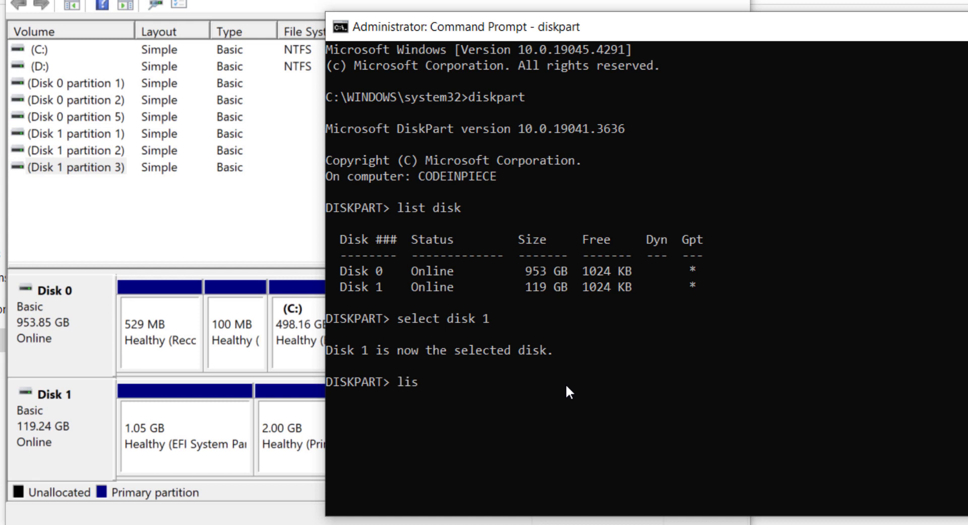
text(t par)
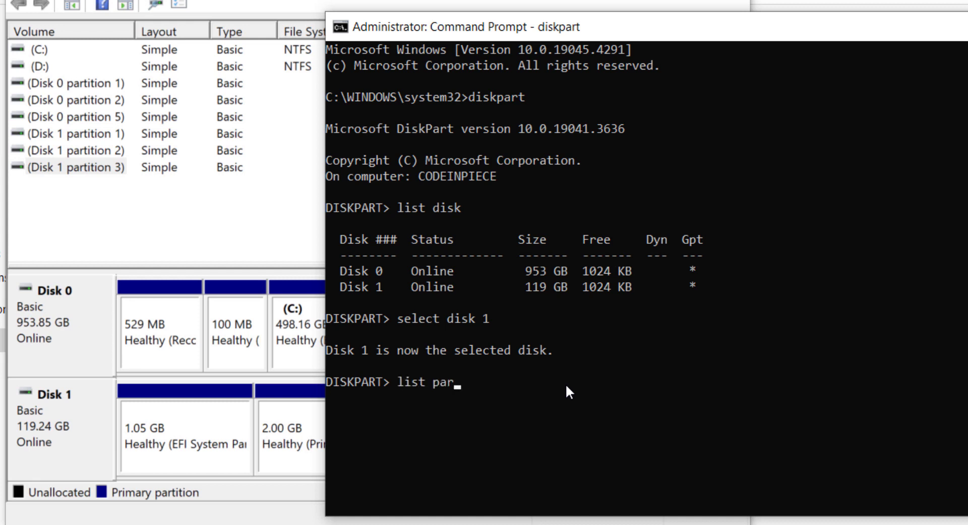
text(tition)
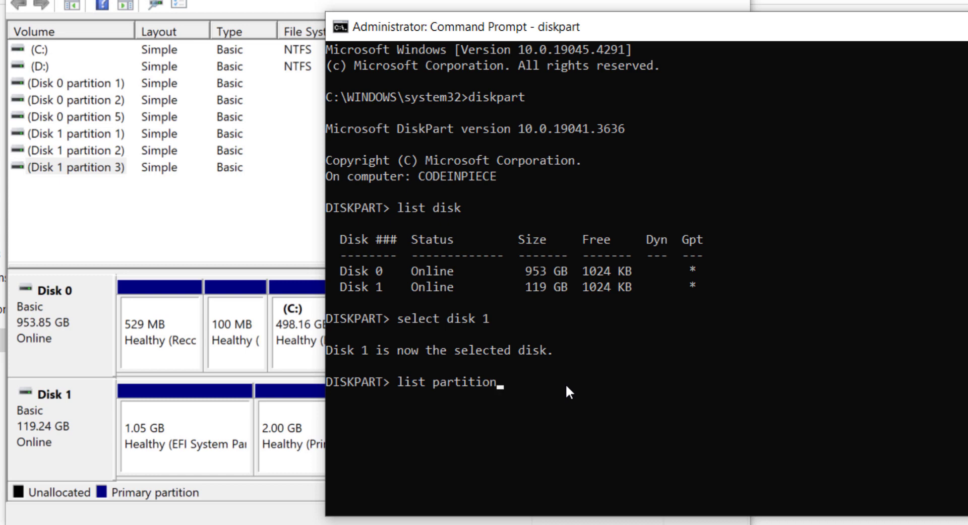
key(Return)
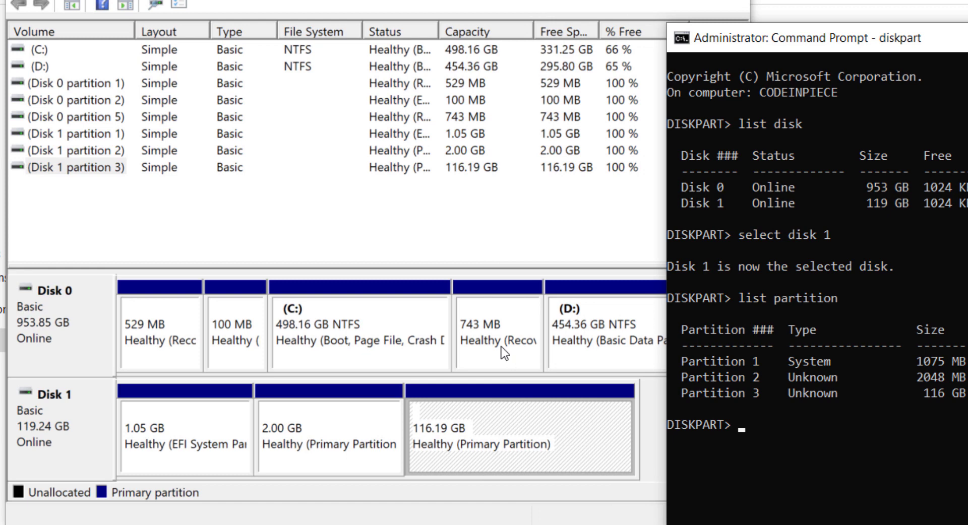
mouse_move(297, 461)
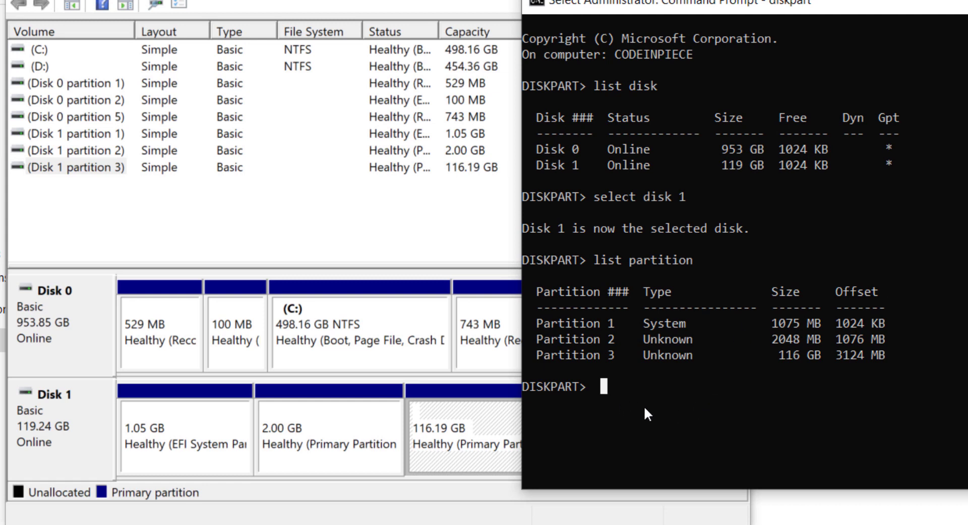
Step: Select partition 1 and force-delete the 1075 MB System partition with override
text(s)
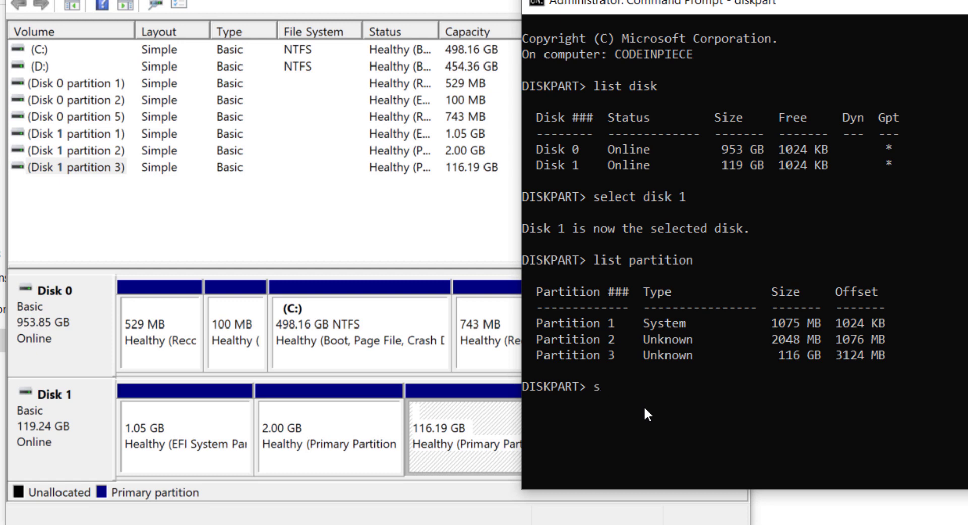
text(elect part)
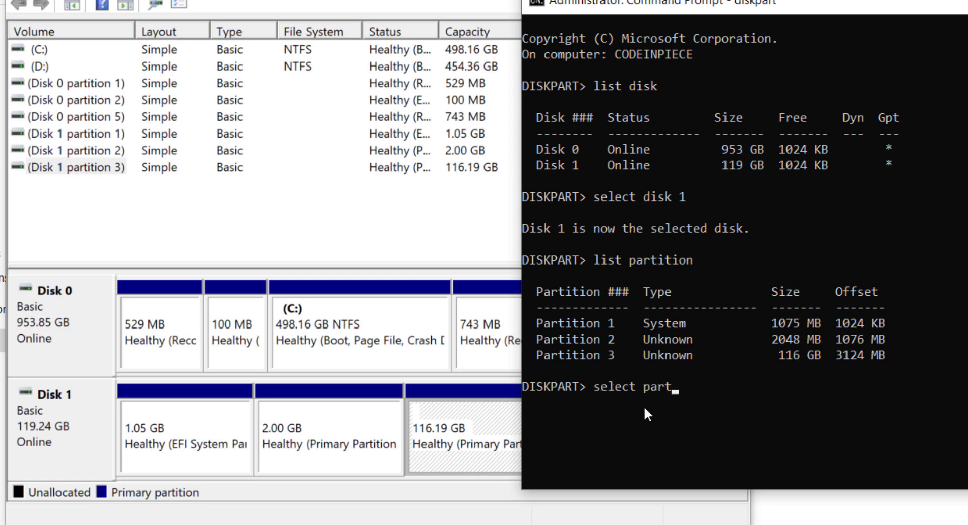
text(ition 1)
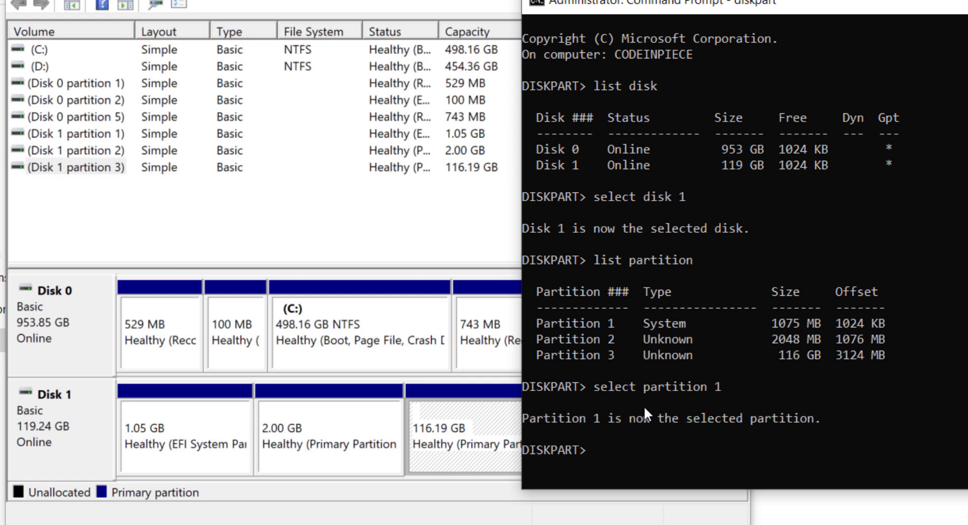
text(d)
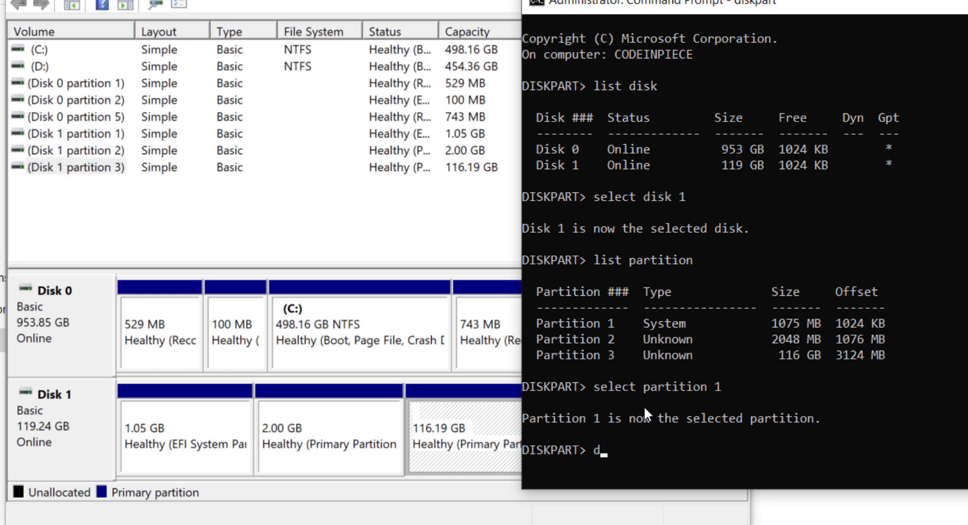
text(elete parti)
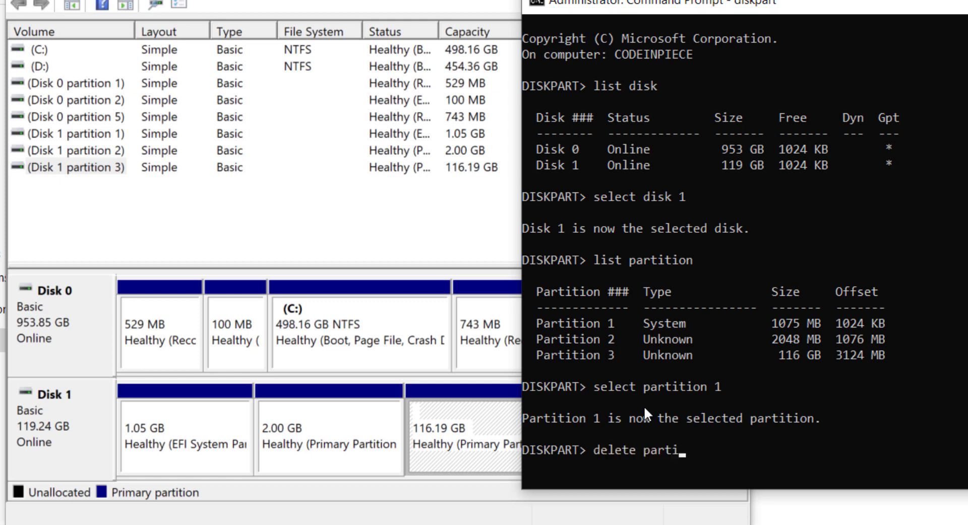
text(tion overr)
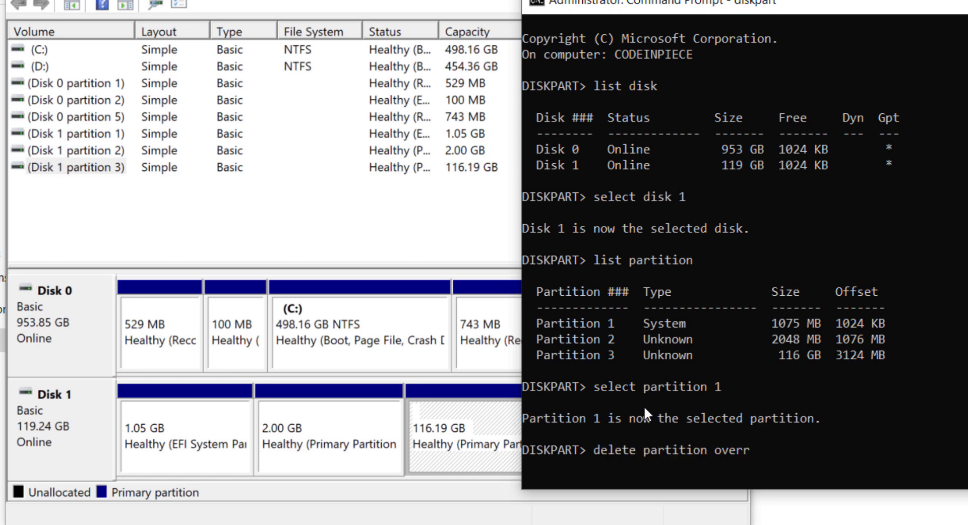
text(ide)
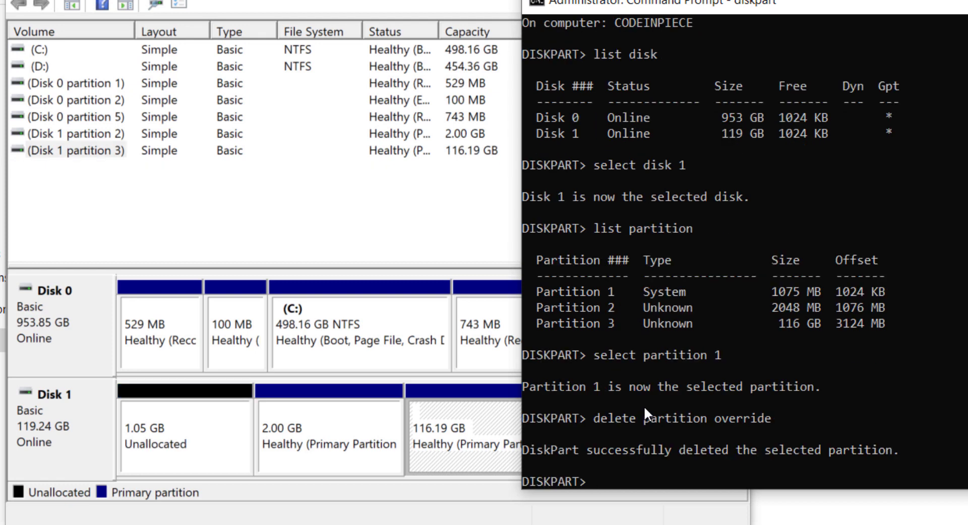
mouse_move(107, 420)
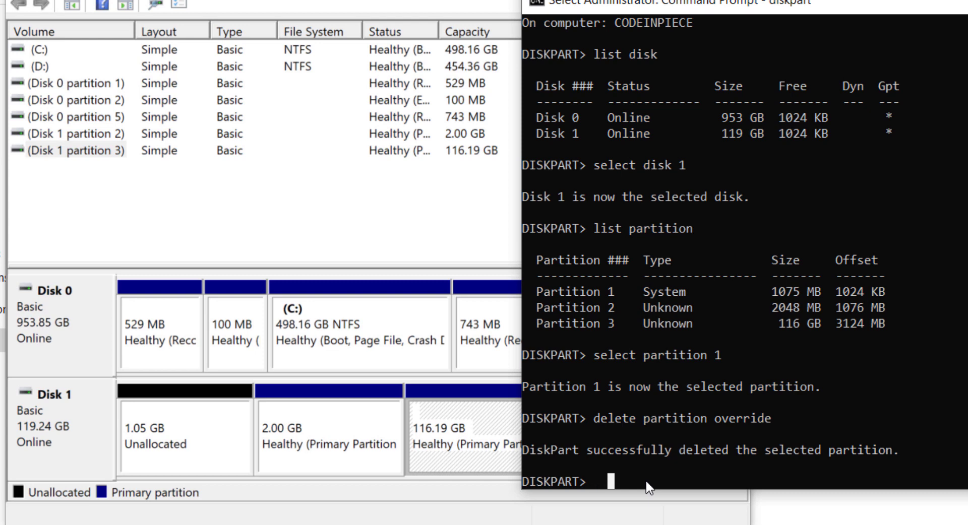
Step: Force-delete partitions 2 and 3, leaving all 119.24 GB of Disk 1 unallocated
text(select partition 1)
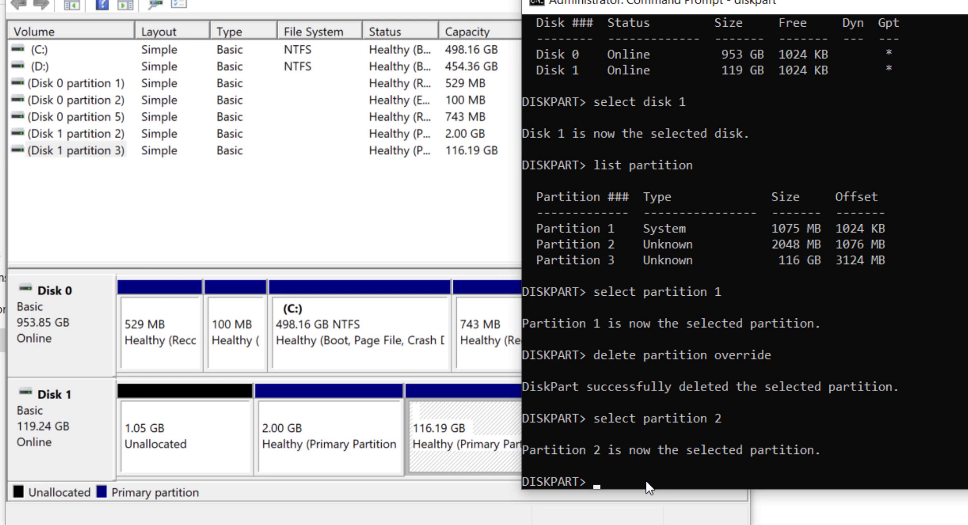
text(delete partition override)
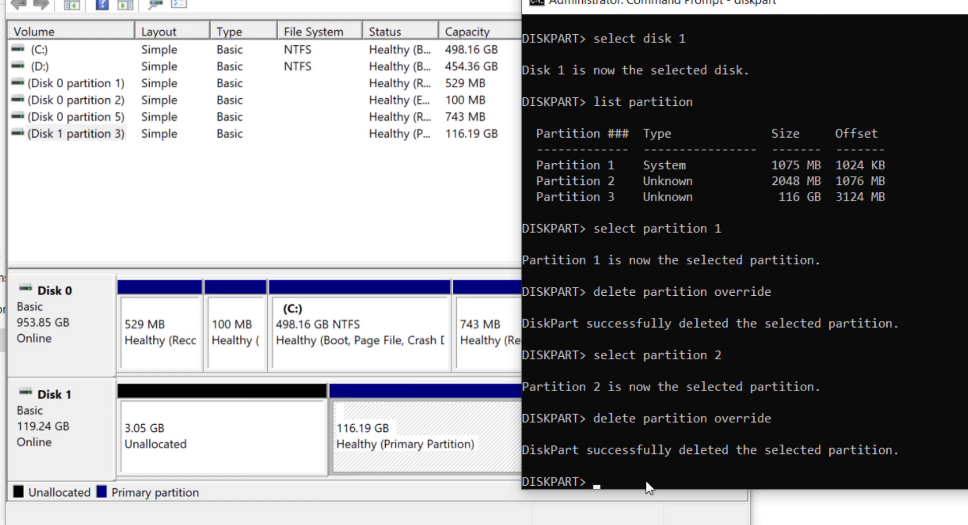
text(delete partition override)
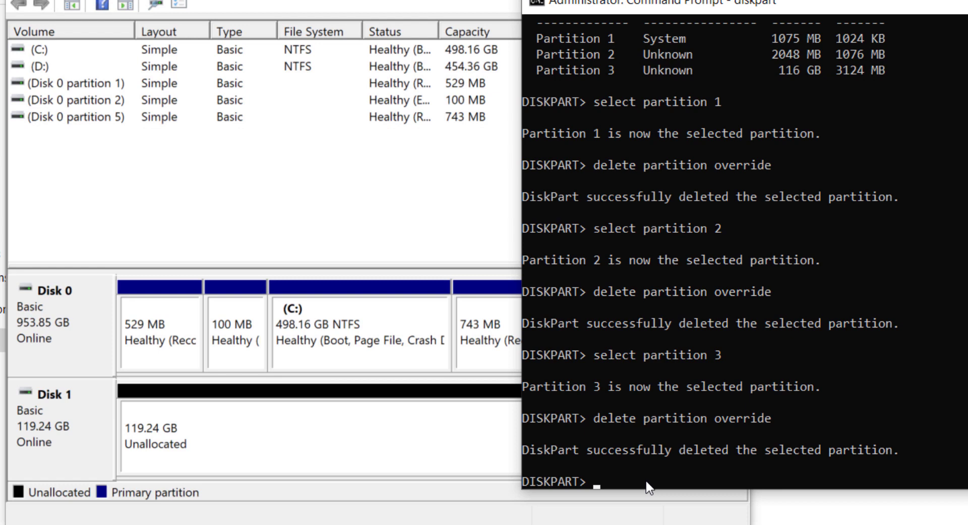
Step: Start a New Simple Volume on Disk 1's unallocated space in Disk Management
click(198, 4)
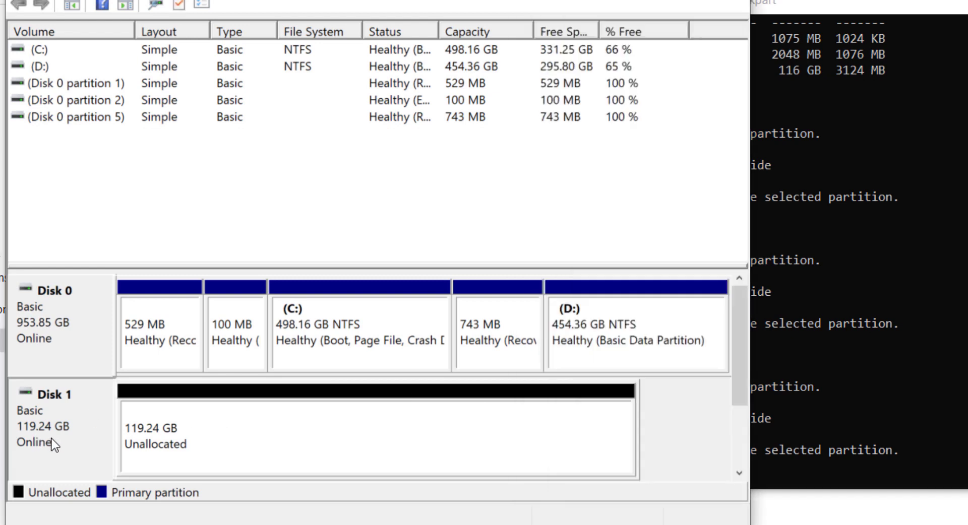
right_click(217, 432)
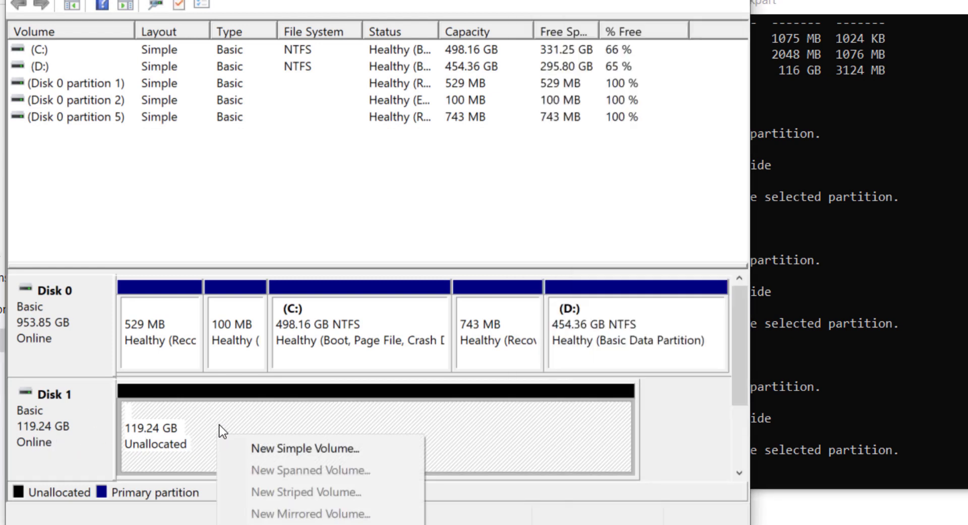
click(305, 449)
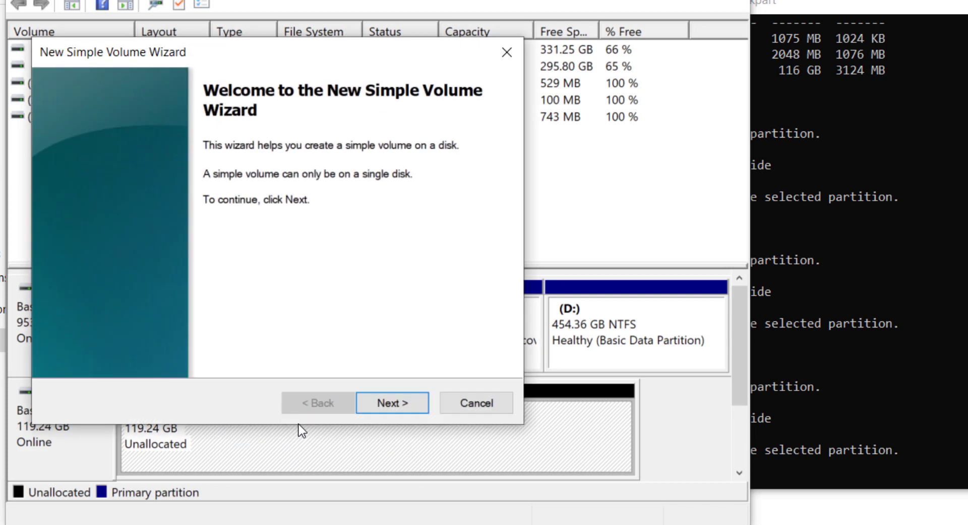
Step: Create a full-size 122103 MB quick-formatted NTFS volume E: labelled New Volume
click(391, 403)
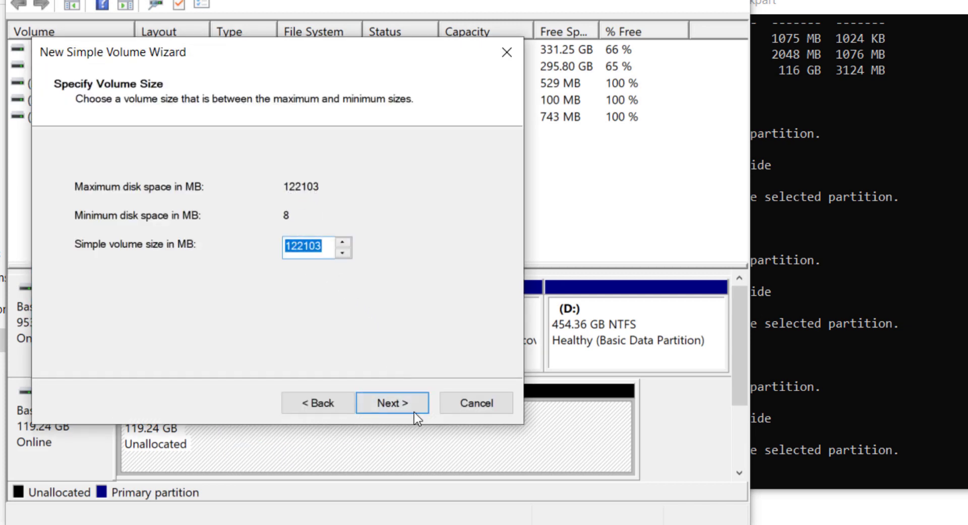
click(391, 403)
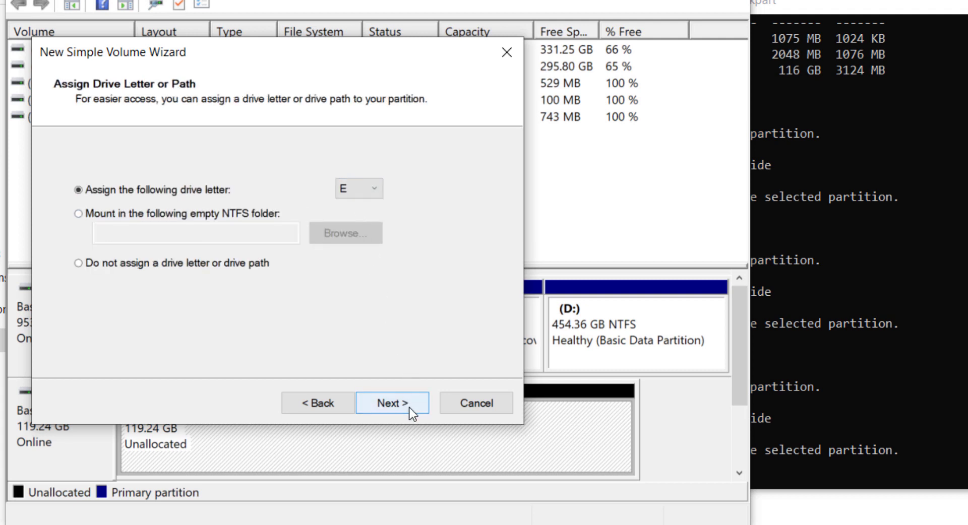
click(392, 403)
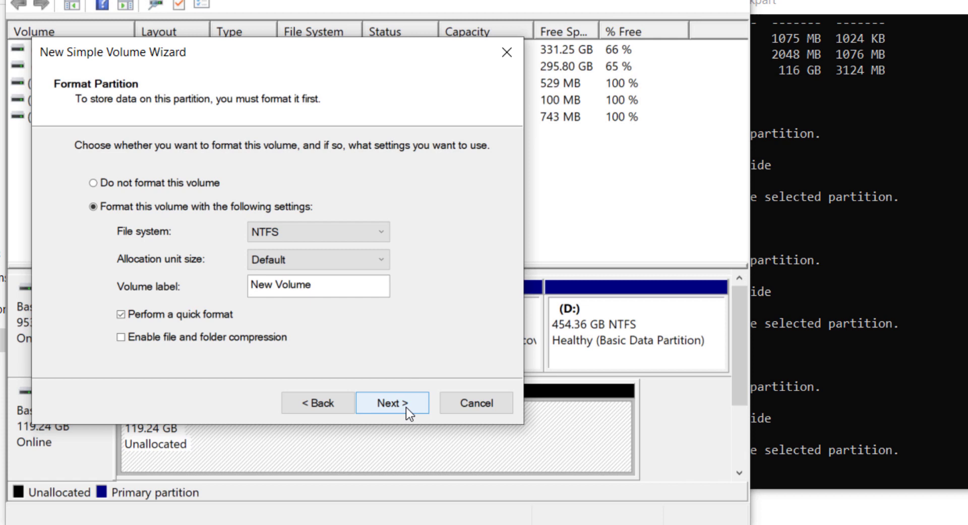
mouse_move(92, 183)
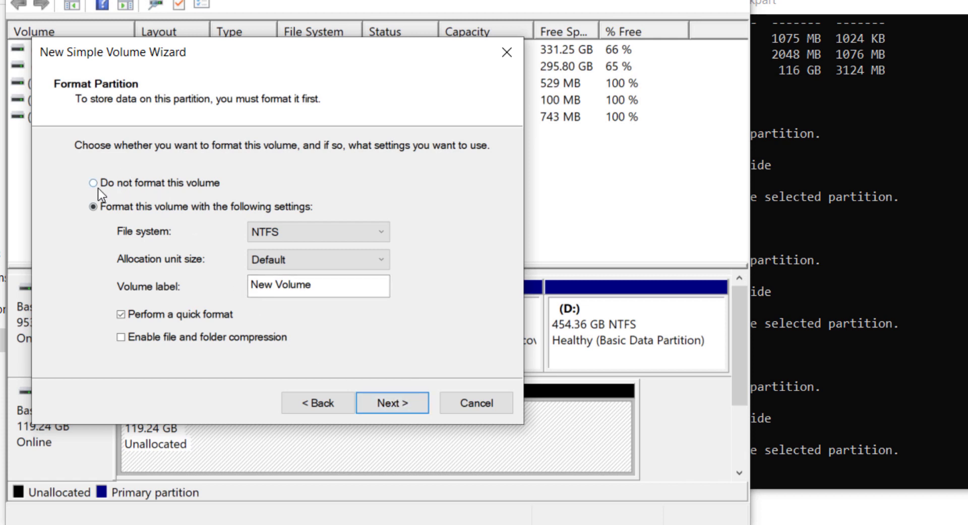
click(92, 182)
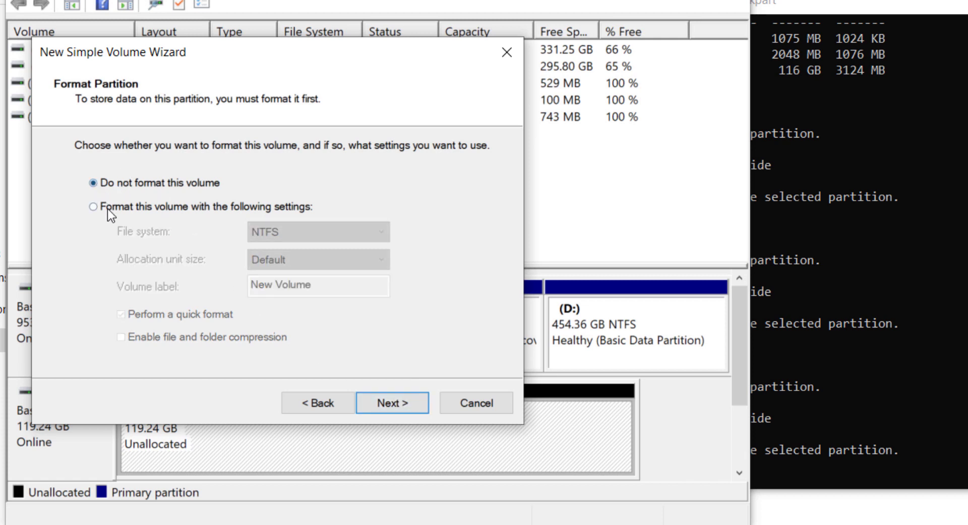
click(92, 207)
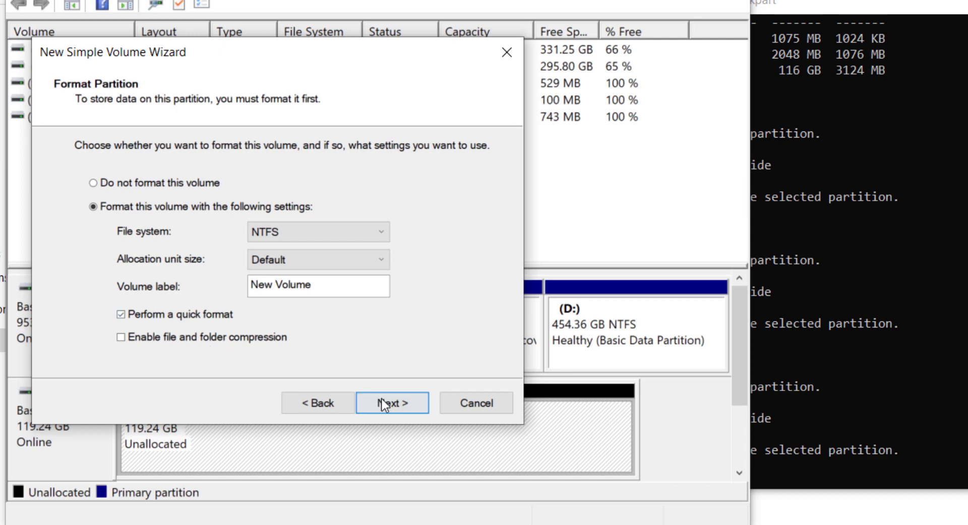
click(391, 403)
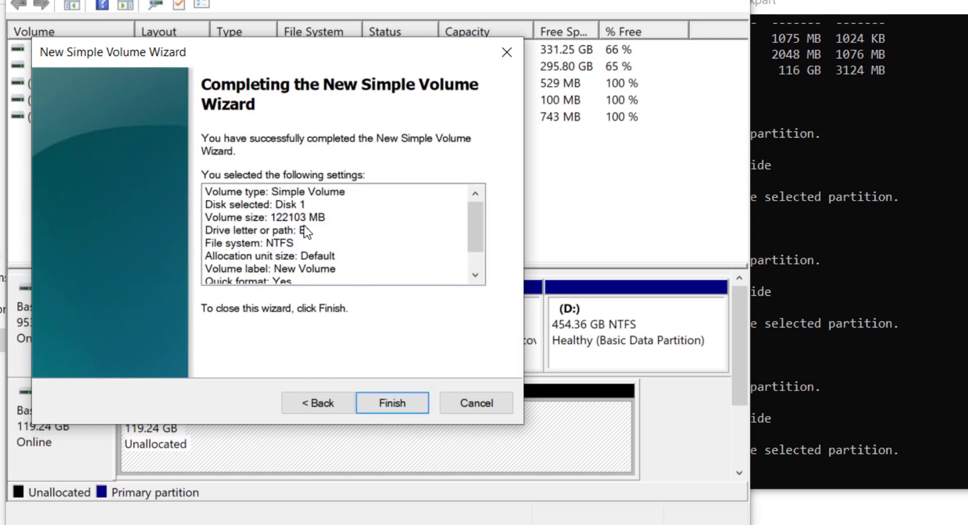
mouse_move(382, 382)
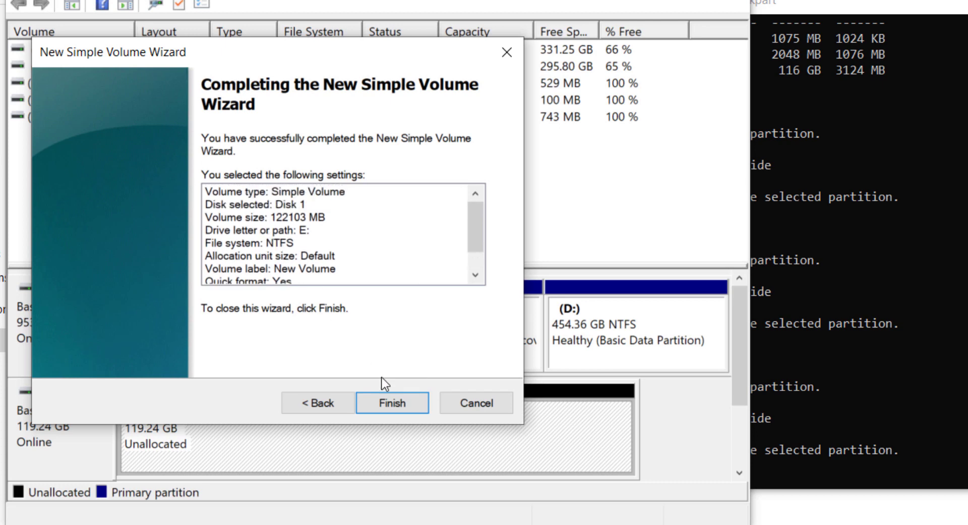
click(390, 404)
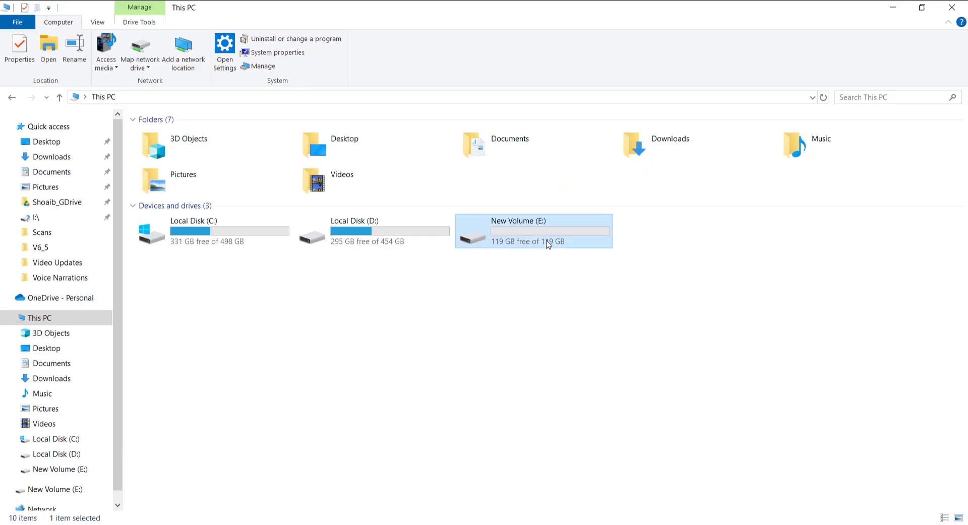
Step: Open New Volume (E:) from This PC and confirm it is empty
double_click(533, 231)
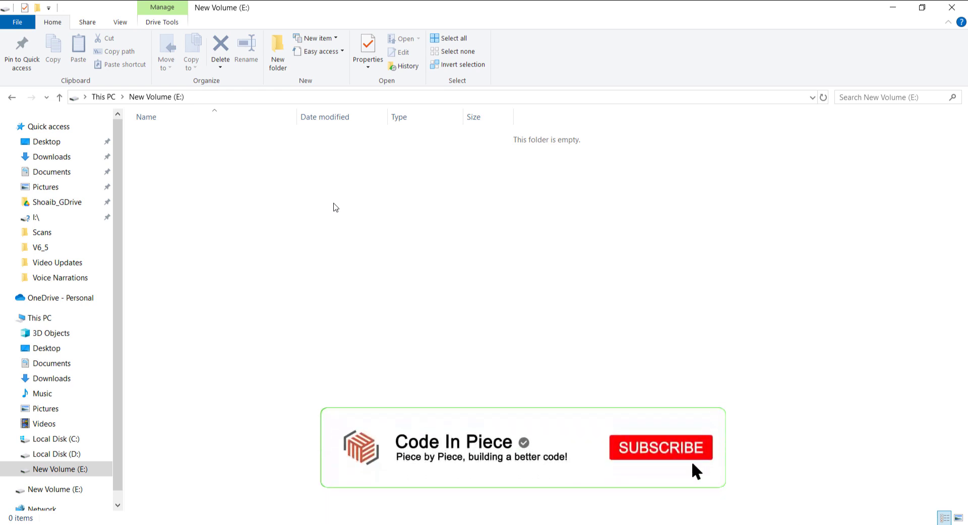
click(660, 448)
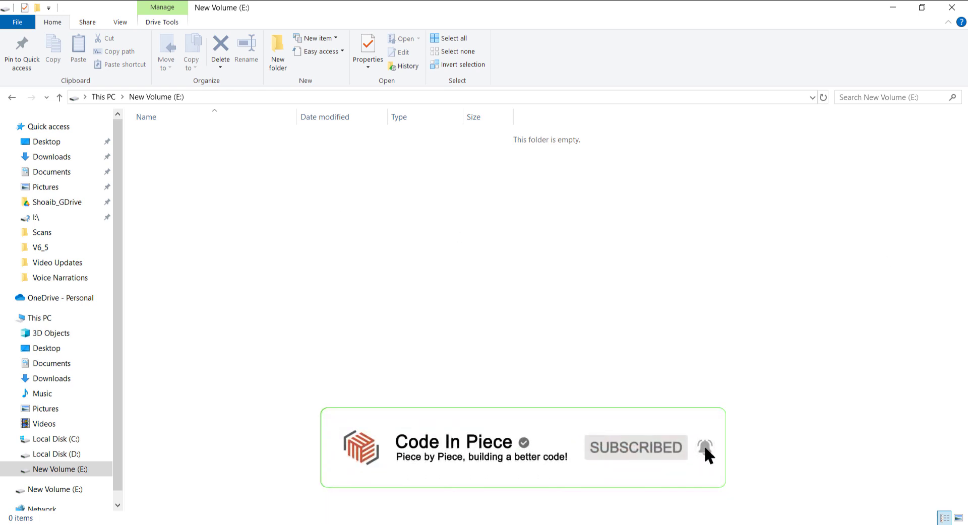